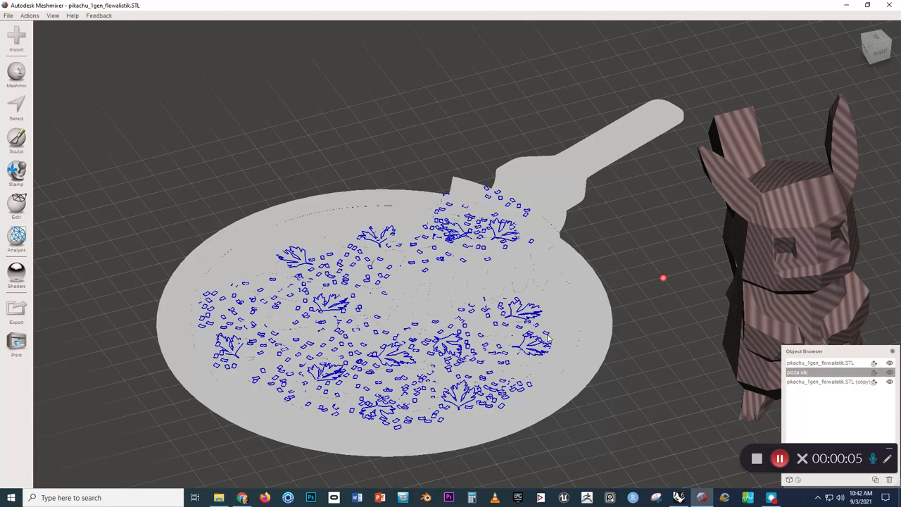
mouse_move(541, 266)
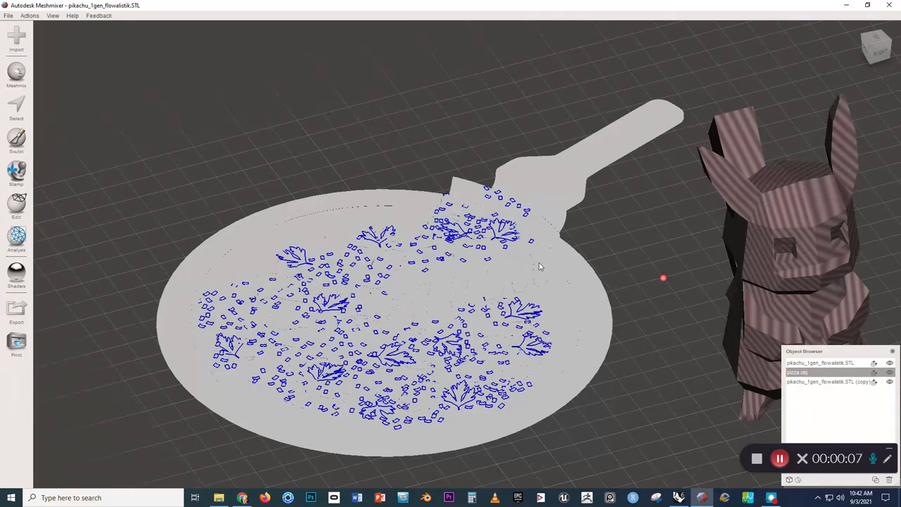
mouse_move(558, 212)
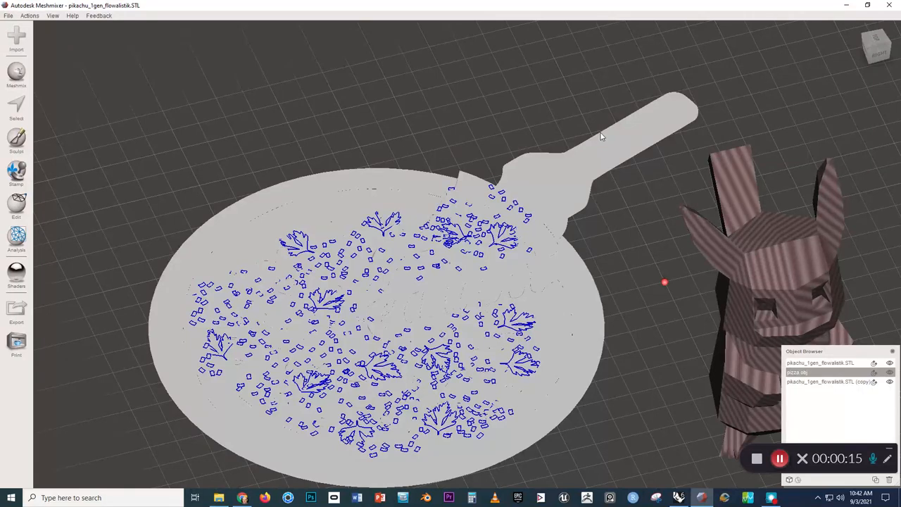
mouse_move(576, 282)
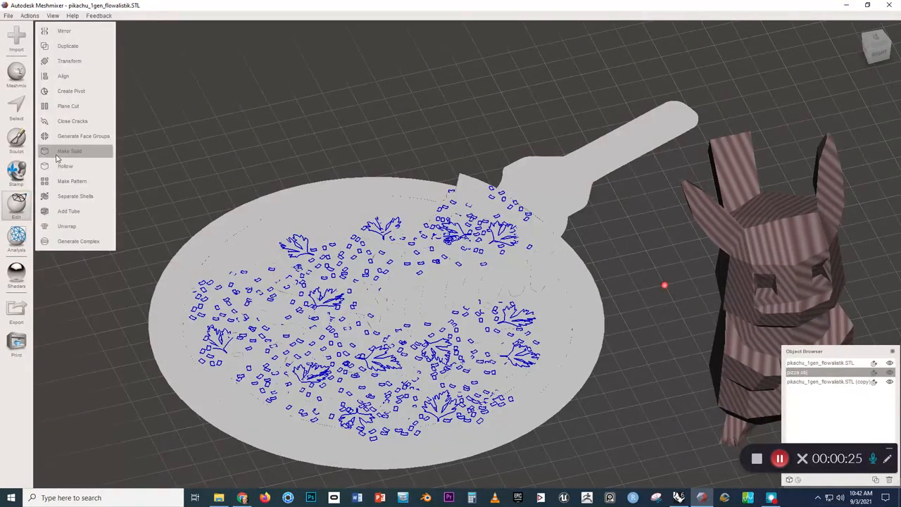
Run Make Solid on the pan mesh and accept the dense watertight result
click(69, 150)
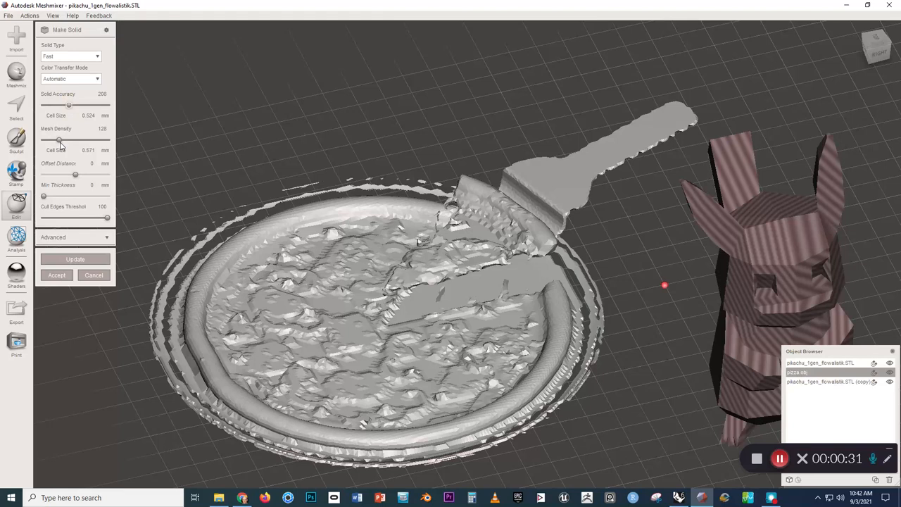
drag(59, 139, 65, 139)
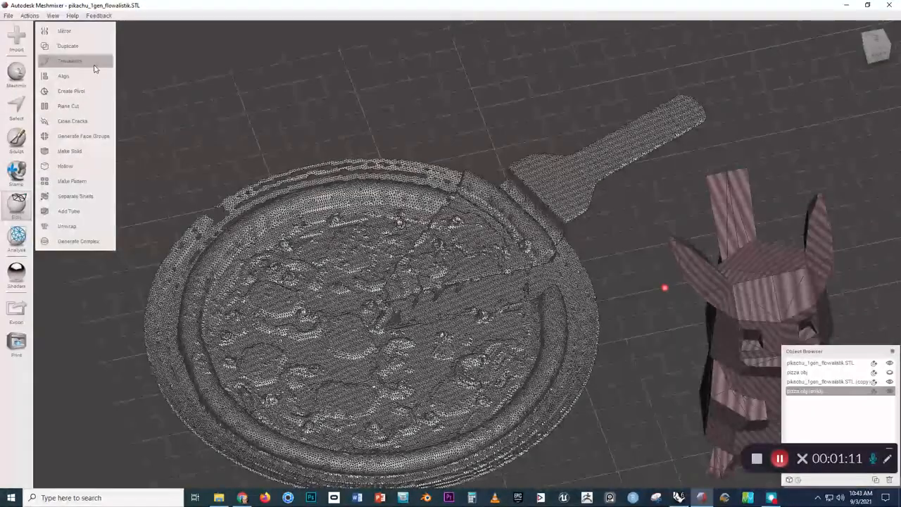
Select the pan's faces and bring up the selection-based edit operations
click(67, 225)
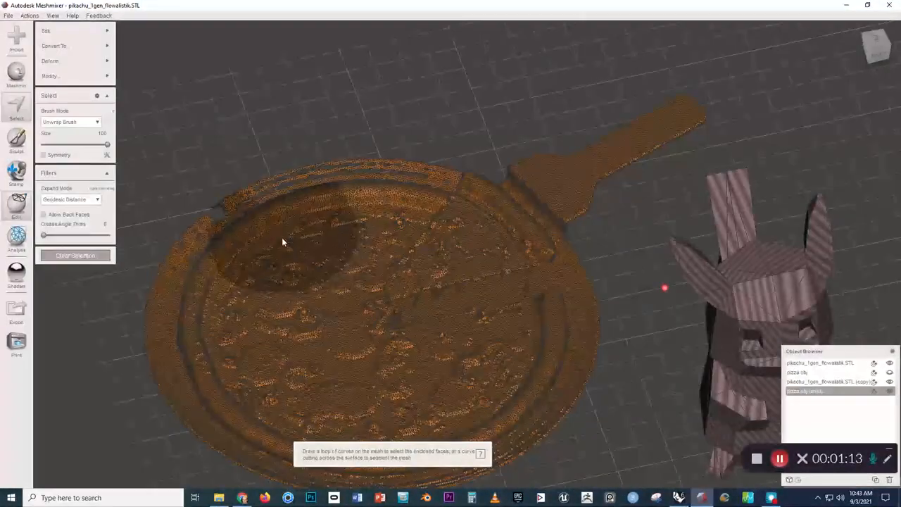
click(47, 31)
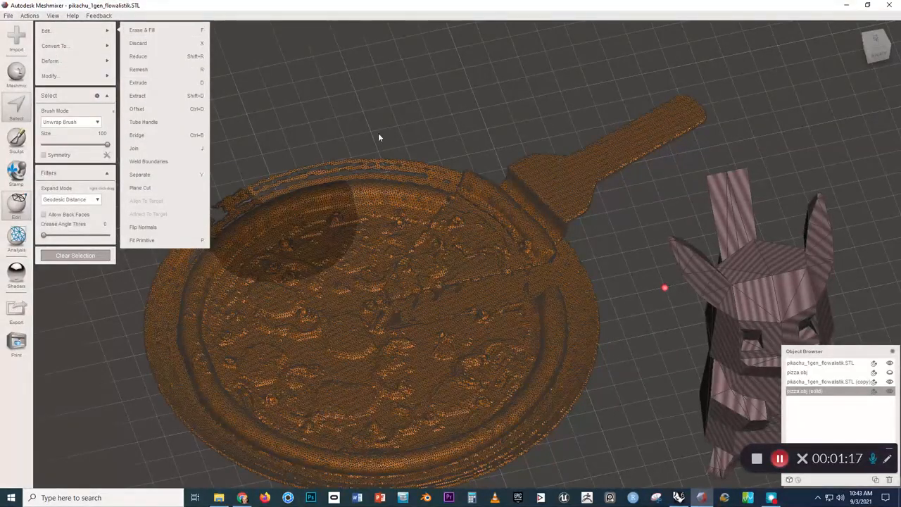
mouse_move(175, 57)
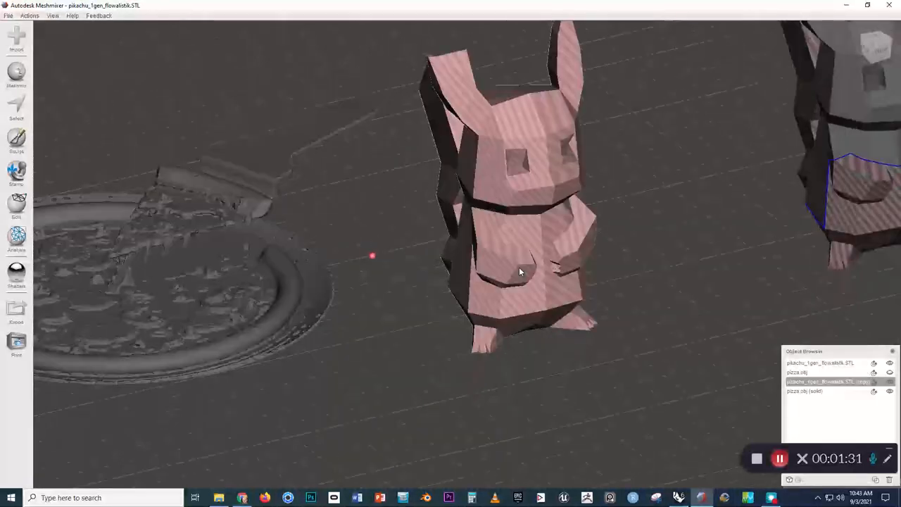
drag(521, 270, 479, 325)
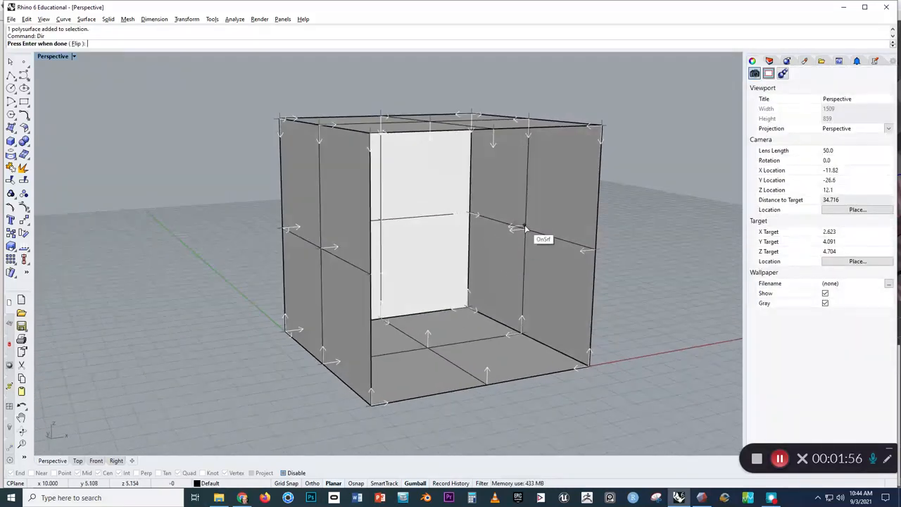
mouse_move(428, 349)
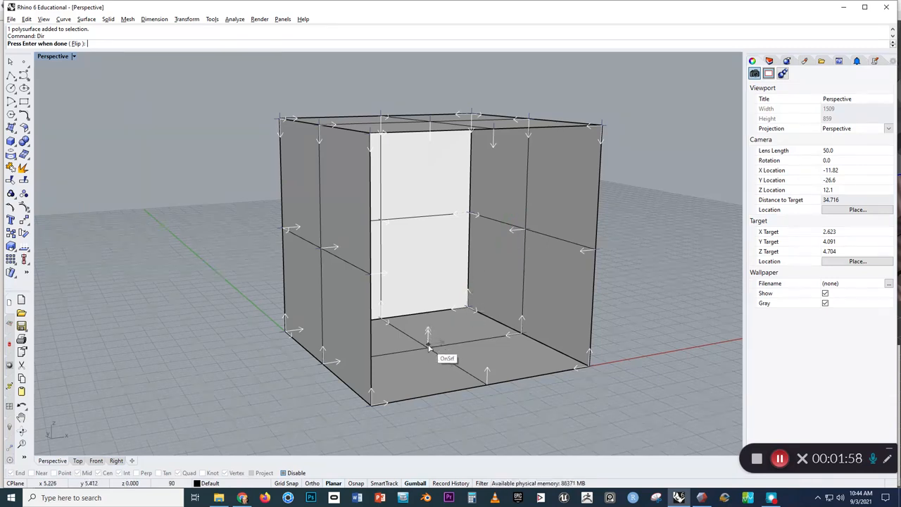
mouse_move(453, 335)
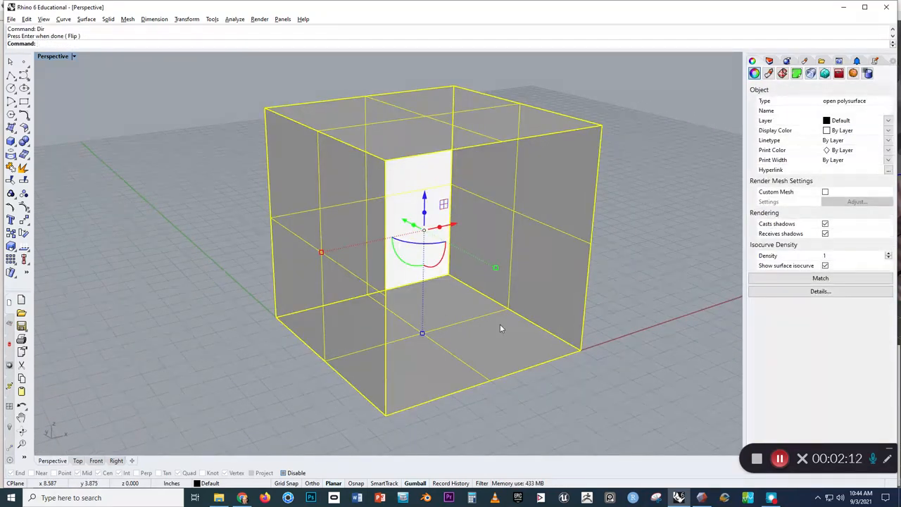
Join the box panels, run Dir so normals point outward, and orbit to verify the faces
text(C)
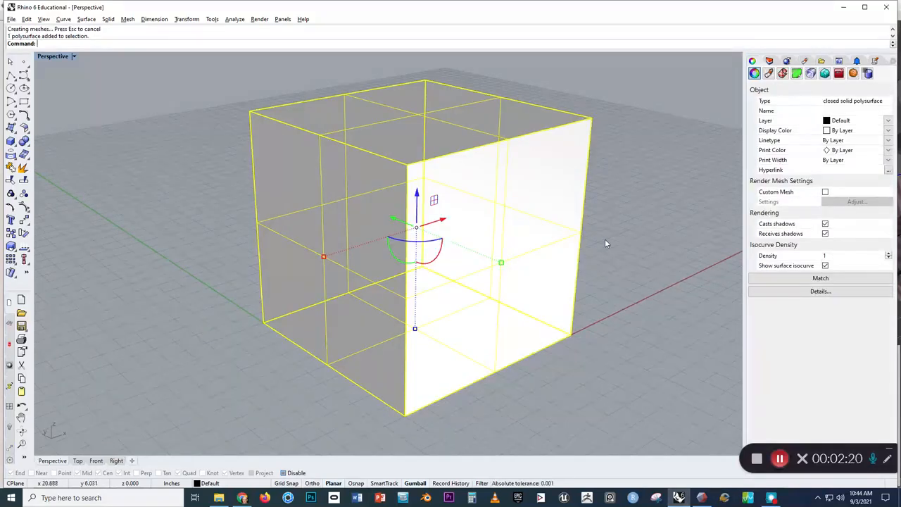
text(Di)
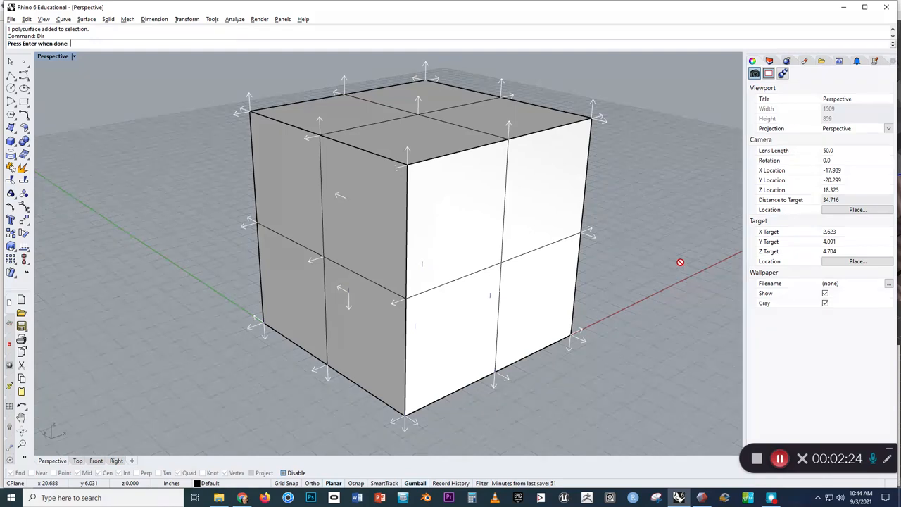
mouse_move(510, 141)
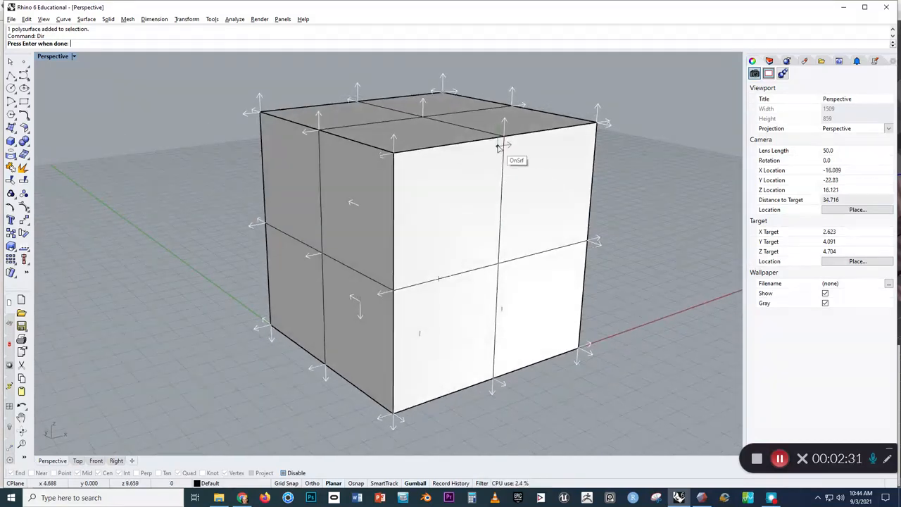
drag(500, 141, 458, 127)
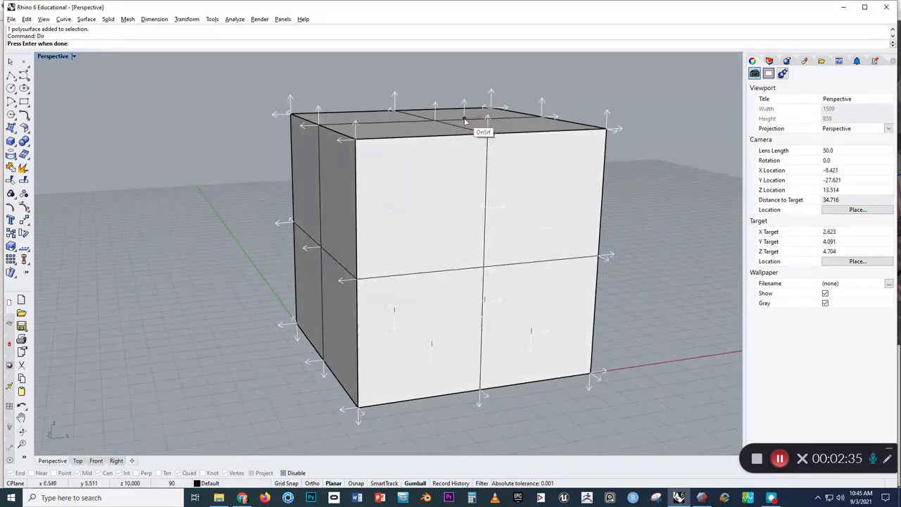
mouse_move(566, 238)
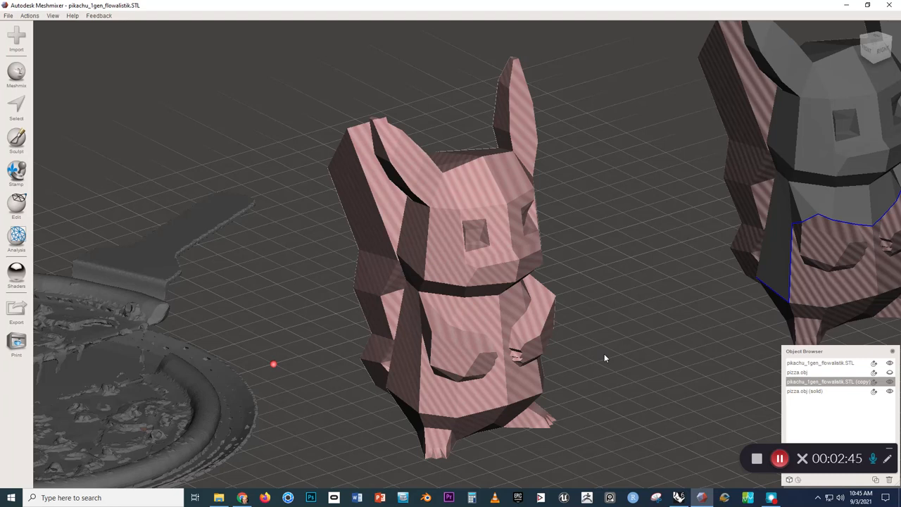
mouse_move(458, 357)
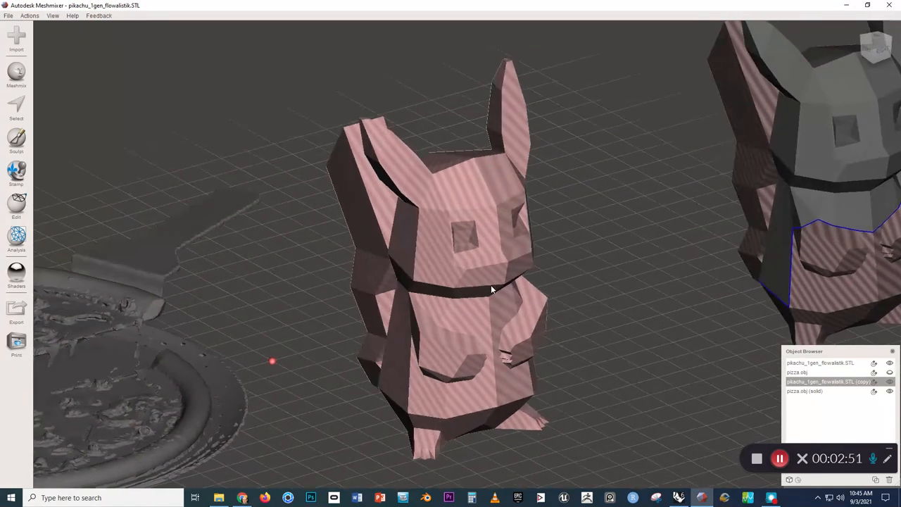
mouse_move(479, 267)
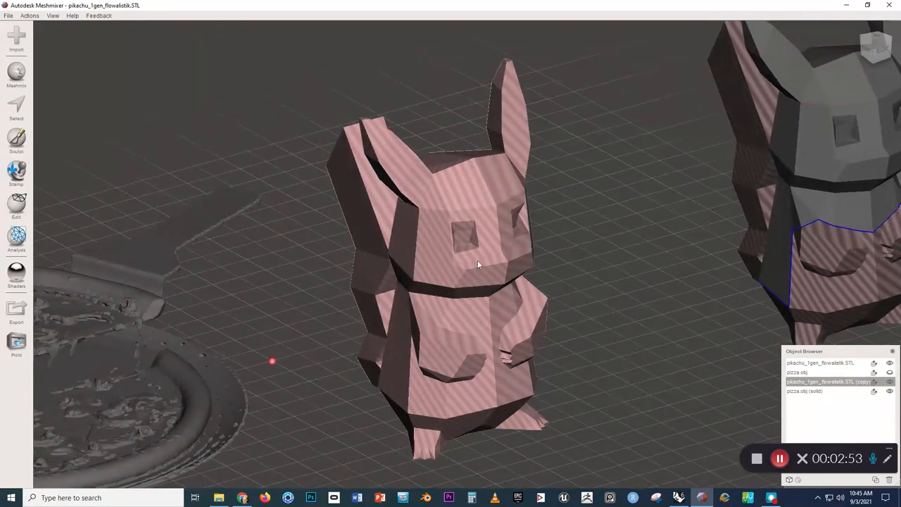
Inspect the striped Pikachu from several angles and close the Edit list
drag(479, 265, 496, 270)
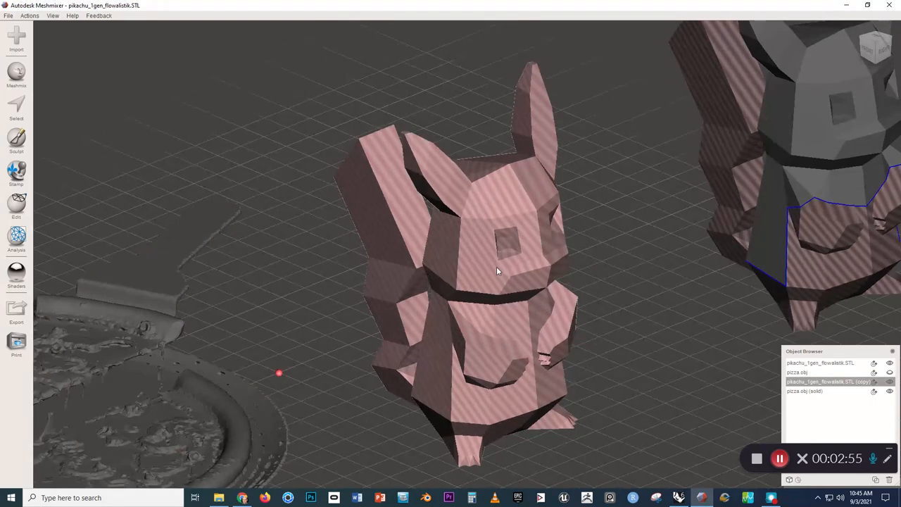
drag(496, 270, 491, 234)
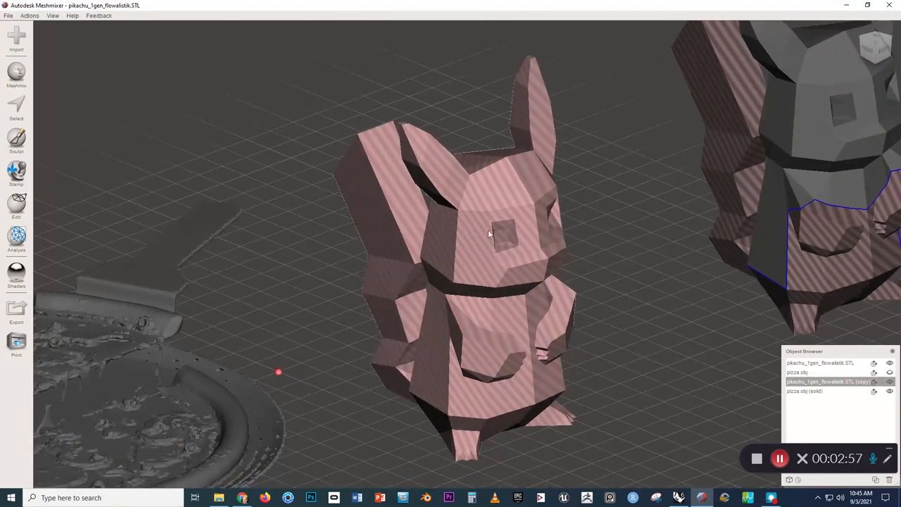
mouse_move(470, 245)
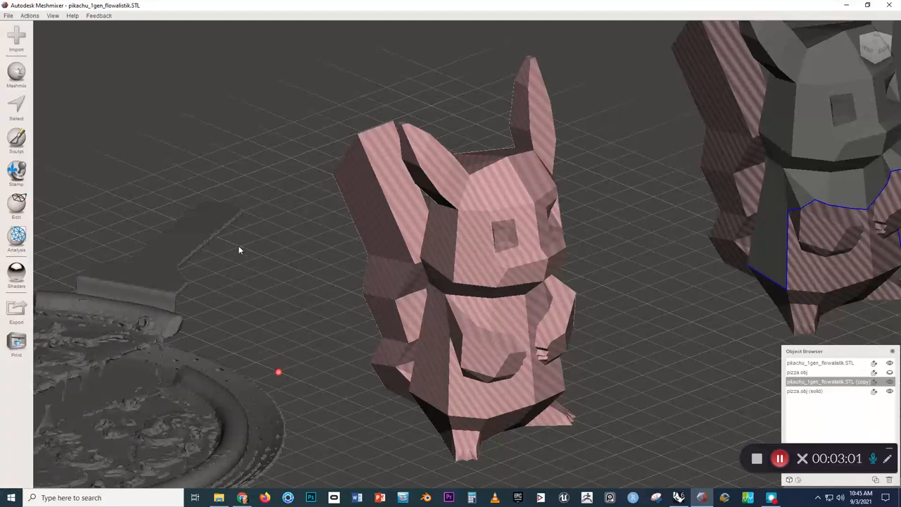
click(17, 206)
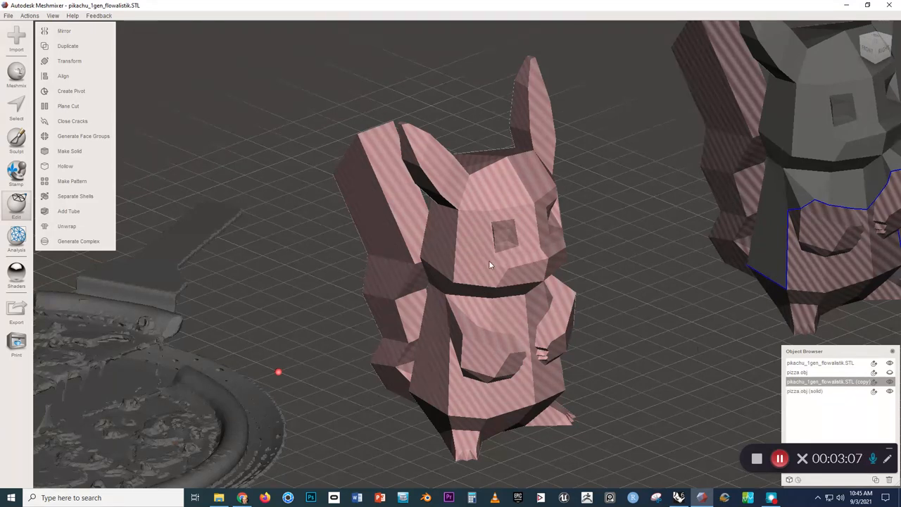
mouse_move(69, 60)
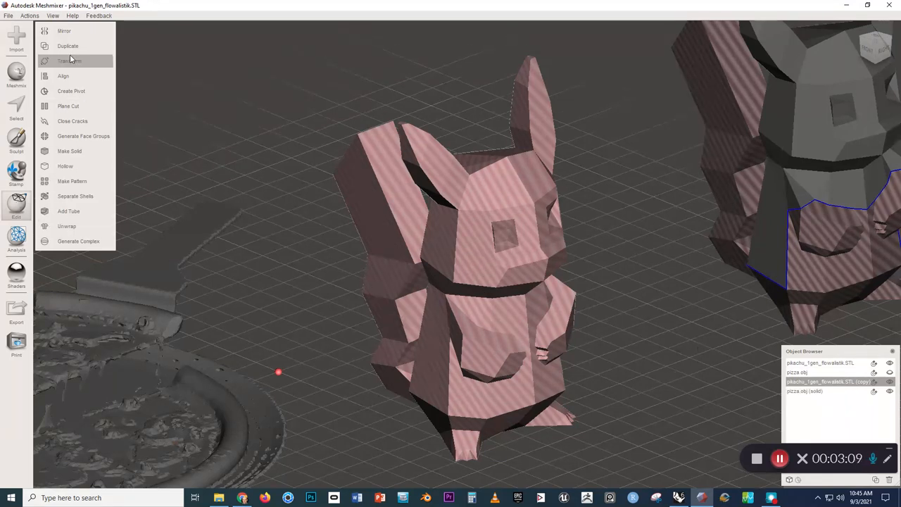
mouse_move(68, 135)
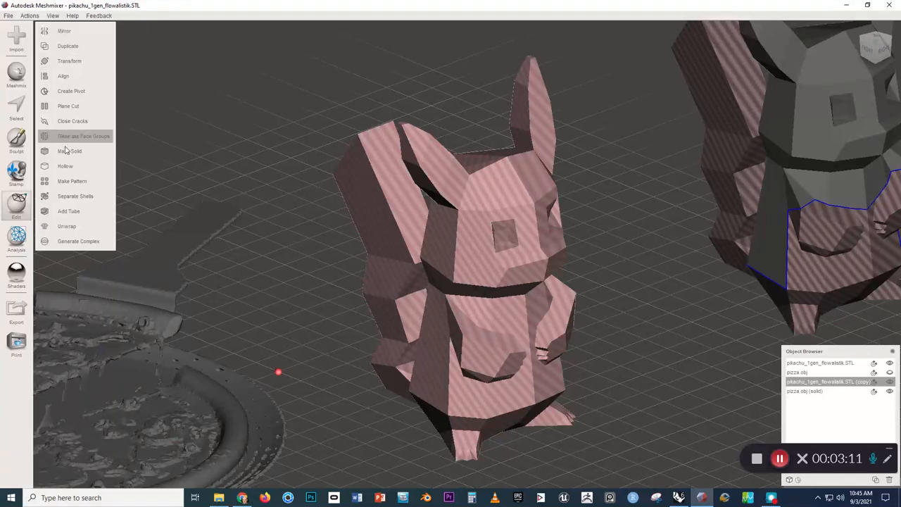
mouse_move(226, 200)
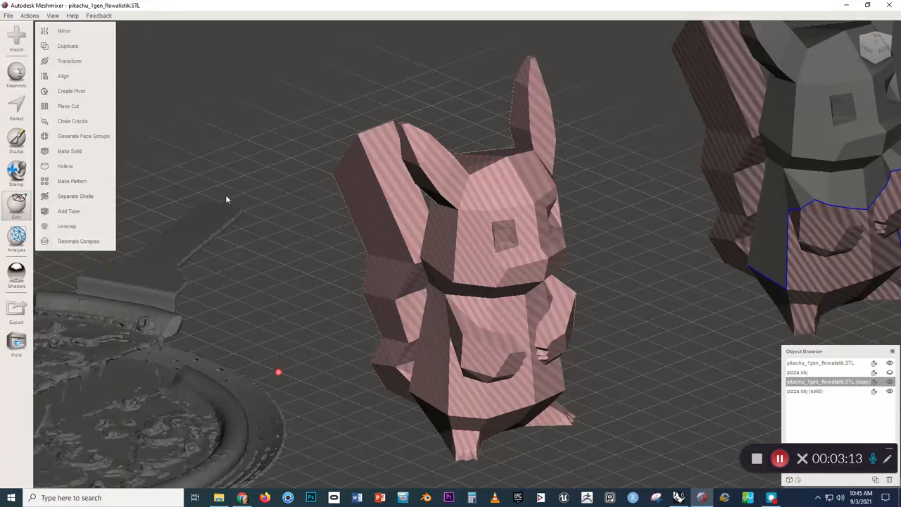
drag(225, 200, 317, 305)
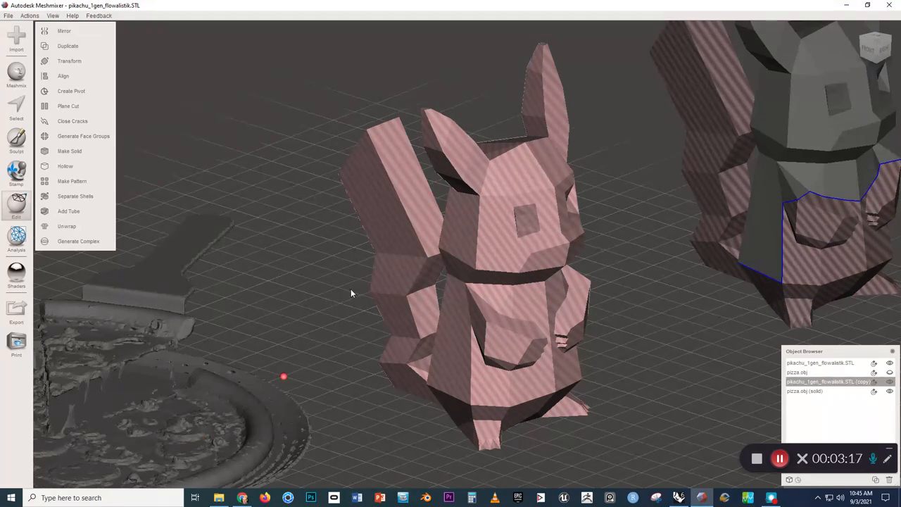
Activate face selection on the Pikachu and bring up the selection edit operations
click(64, 225)
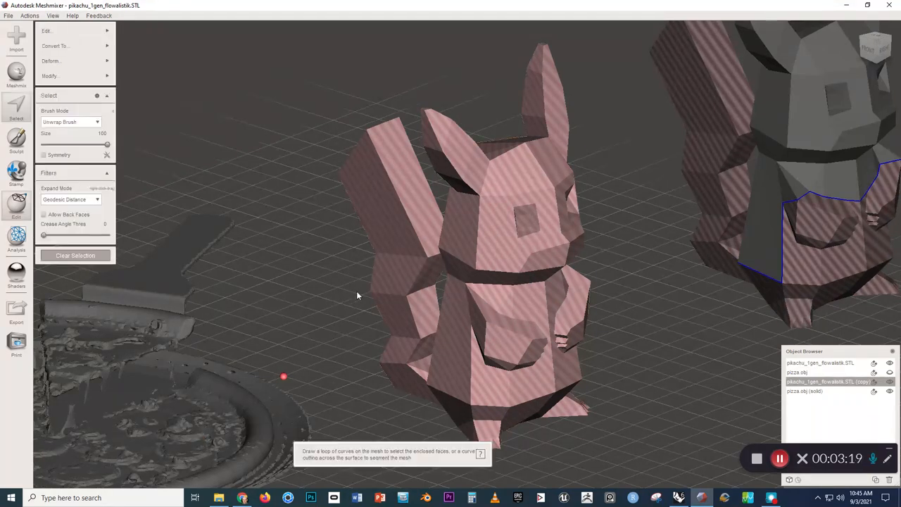
click(46, 31)
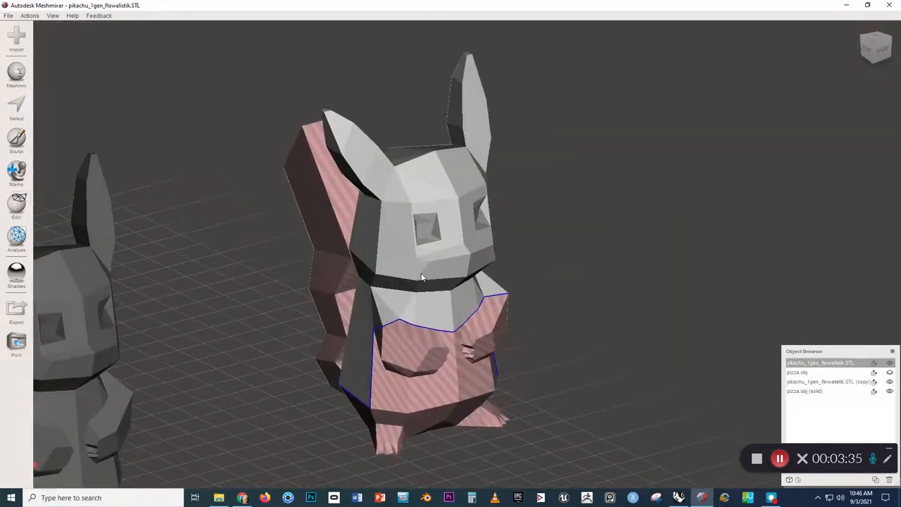
Enable Allow Back Faces in the Select panel so pink inward triangles can be picked
drag(423, 282, 366, 303)
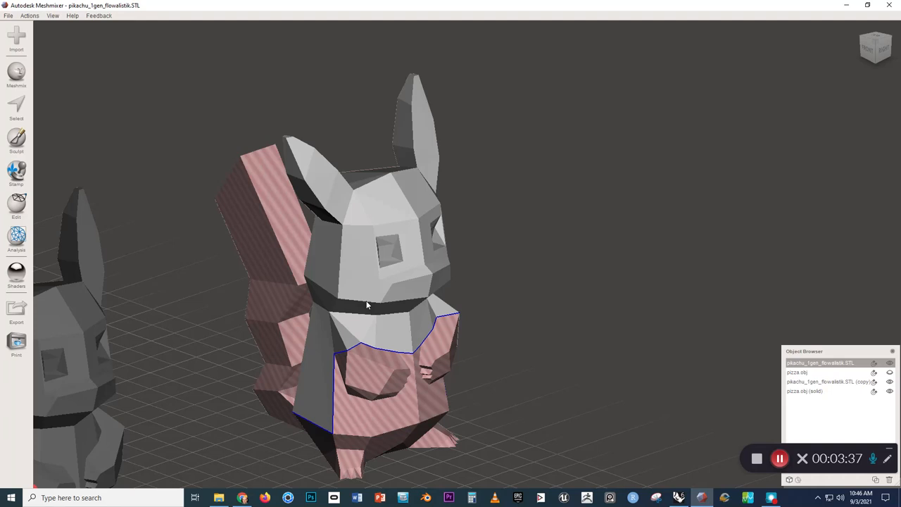
mouse_move(569, 343)
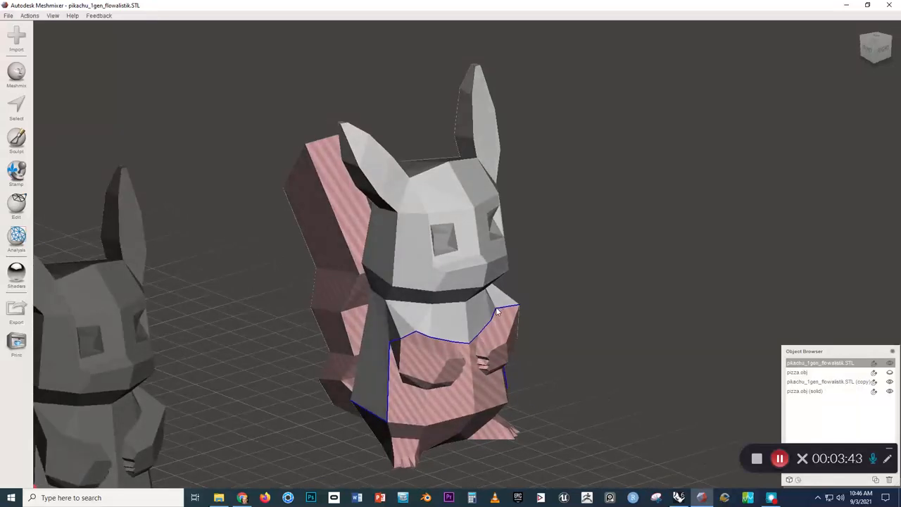
click(15, 107)
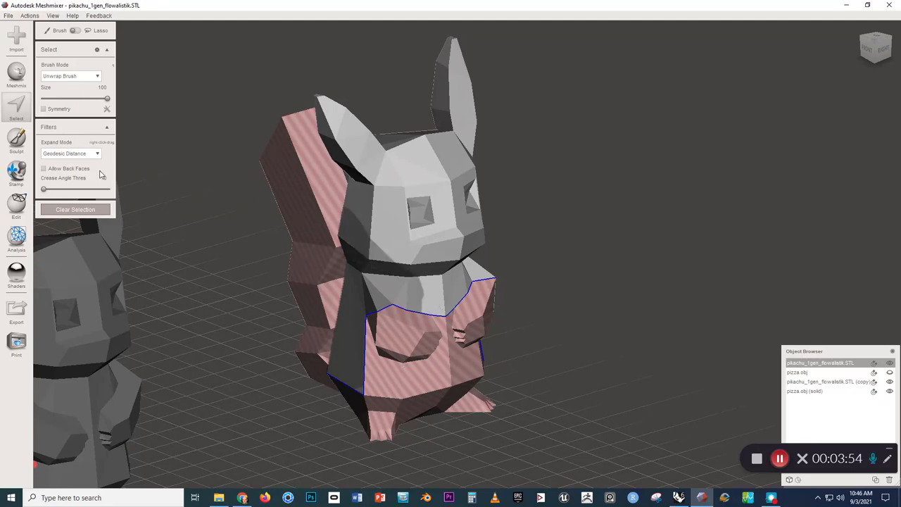
click(44, 169)
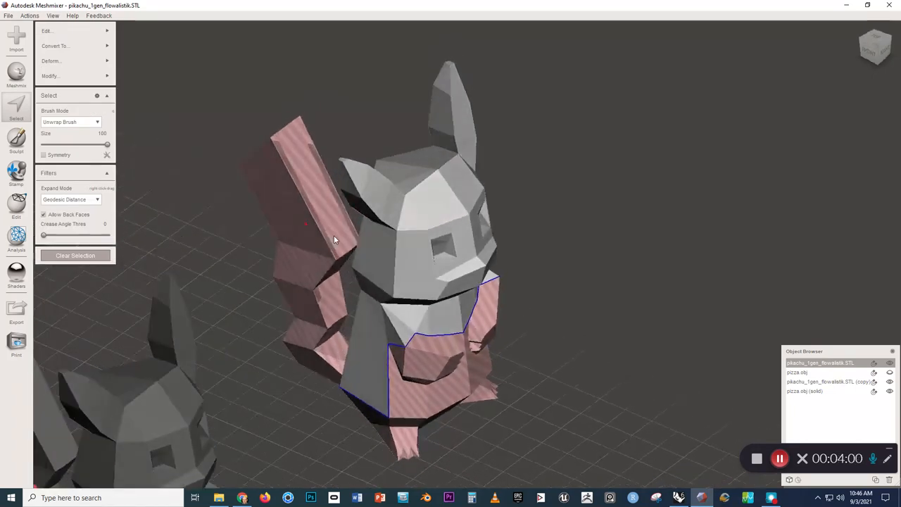
drag(335, 240, 317, 197)
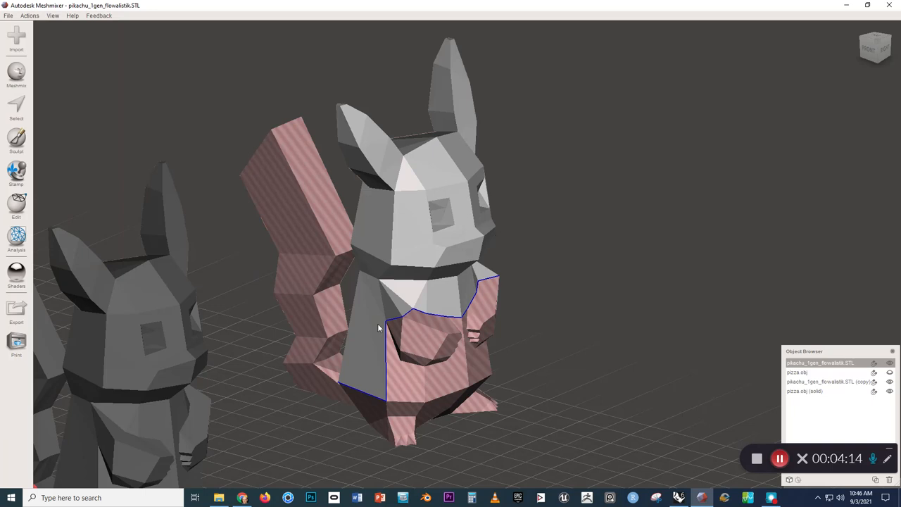
Brush-select the Pikachu's head and back faces and flip them to match the rest
click(15, 105)
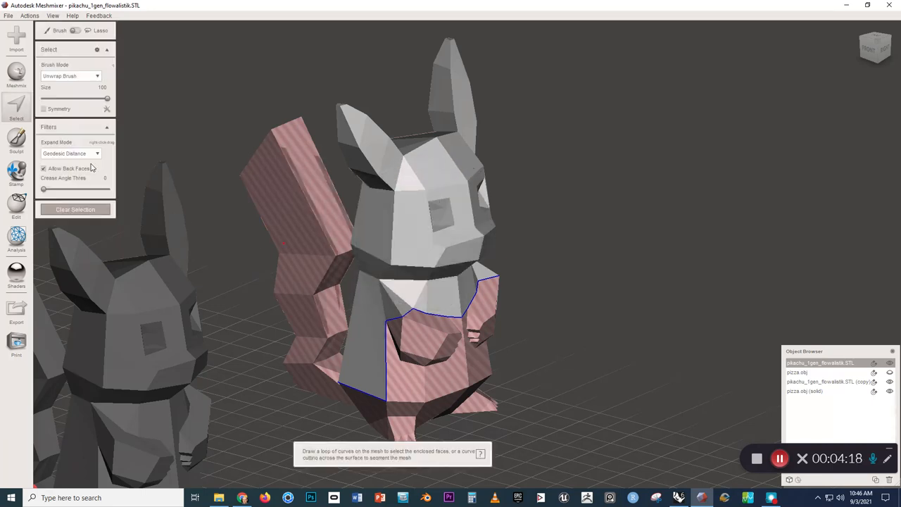
click(43, 169)
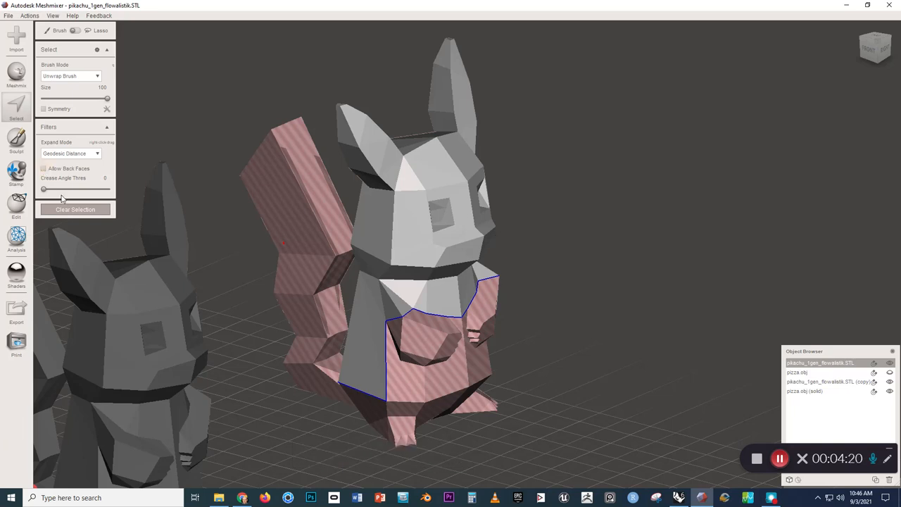
click(375, 330)
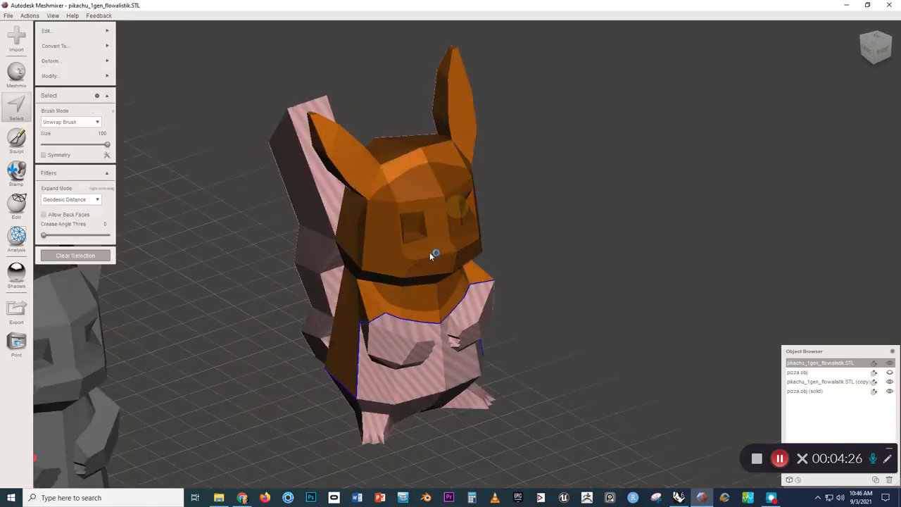
drag(434, 254, 521, 290)
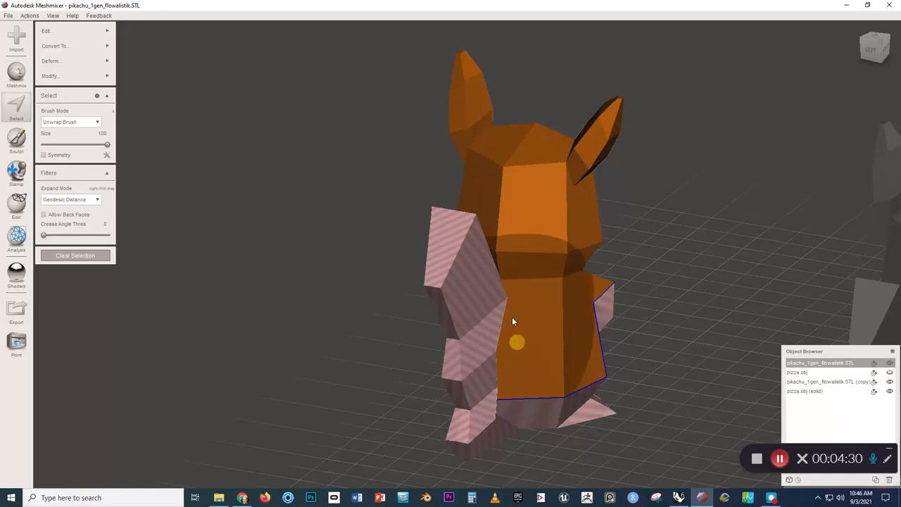
drag(513, 321, 300, 310)
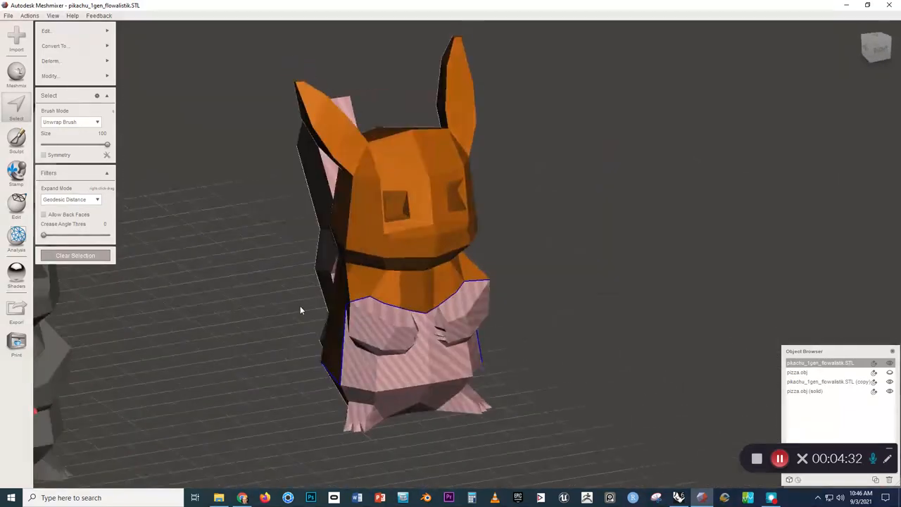
click(45, 31)
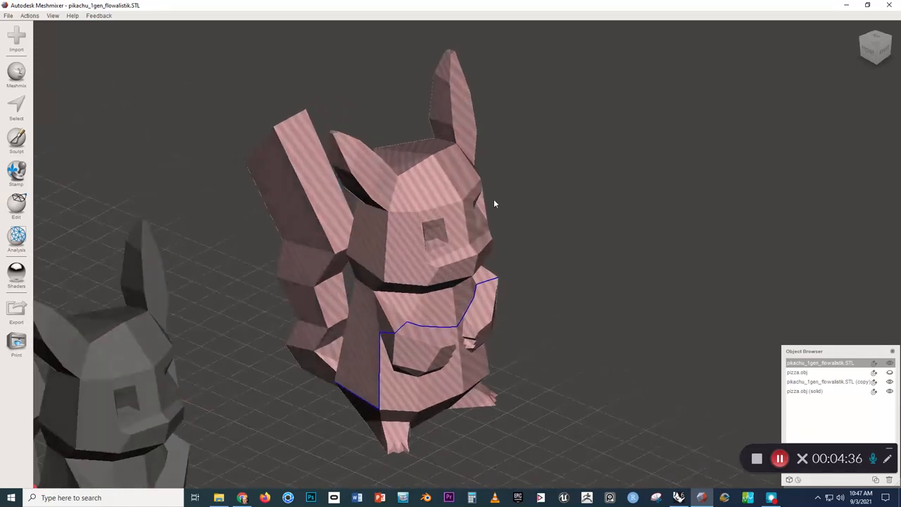
mouse_move(429, 335)
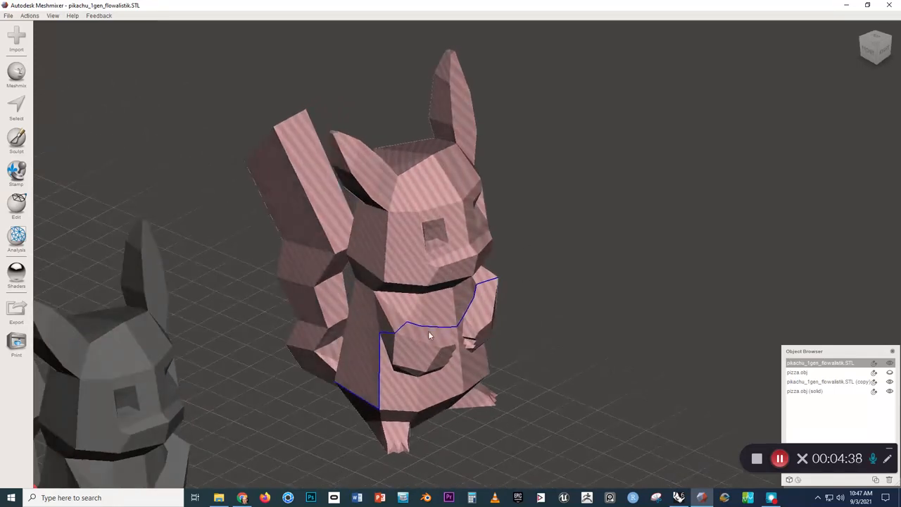
Select everything and Flip Normals so the whole Pikachu faces outward
click(15, 107)
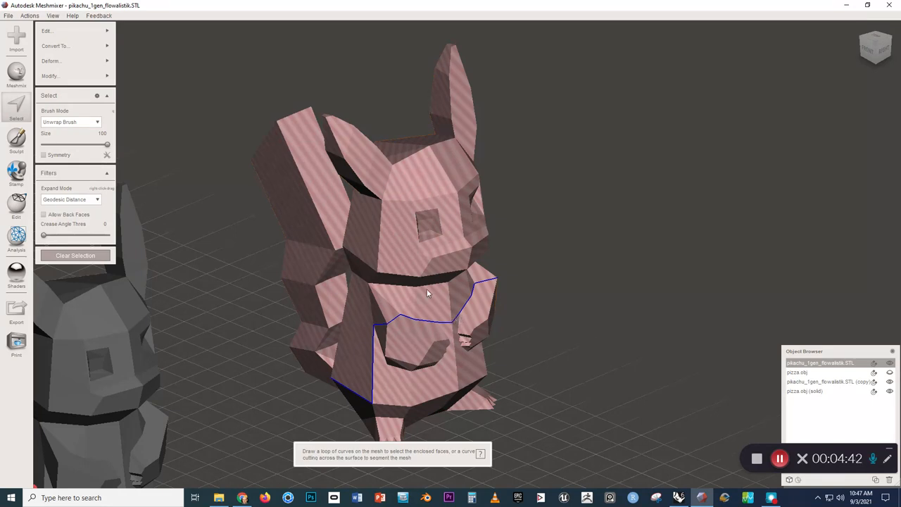
mouse_move(405, 317)
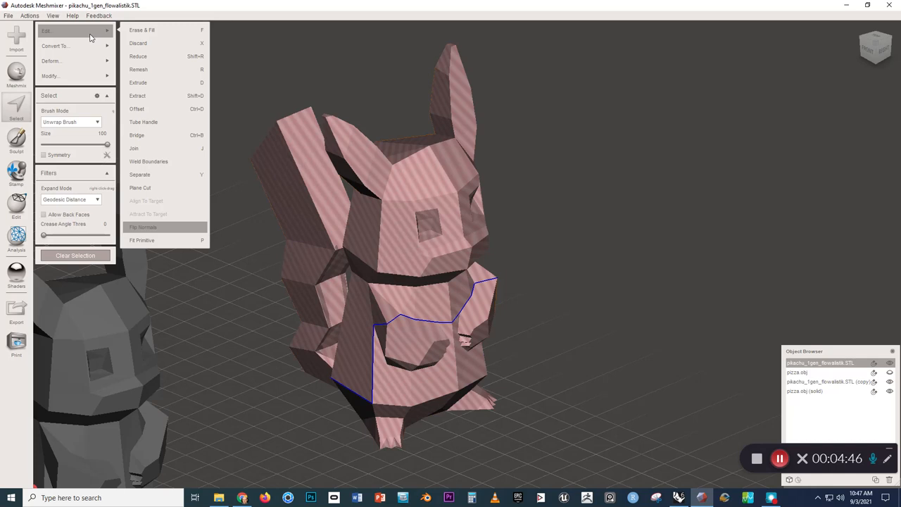
click(143, 227)
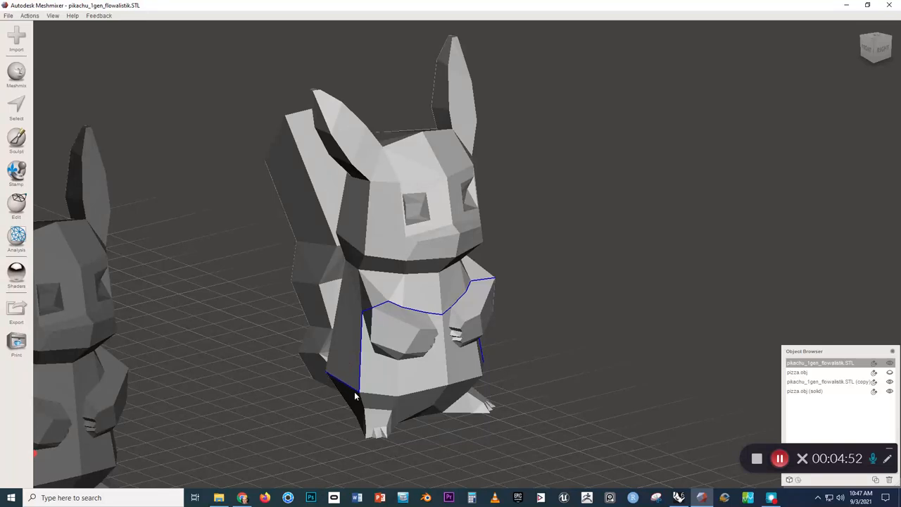
mouse_move(482, 292)
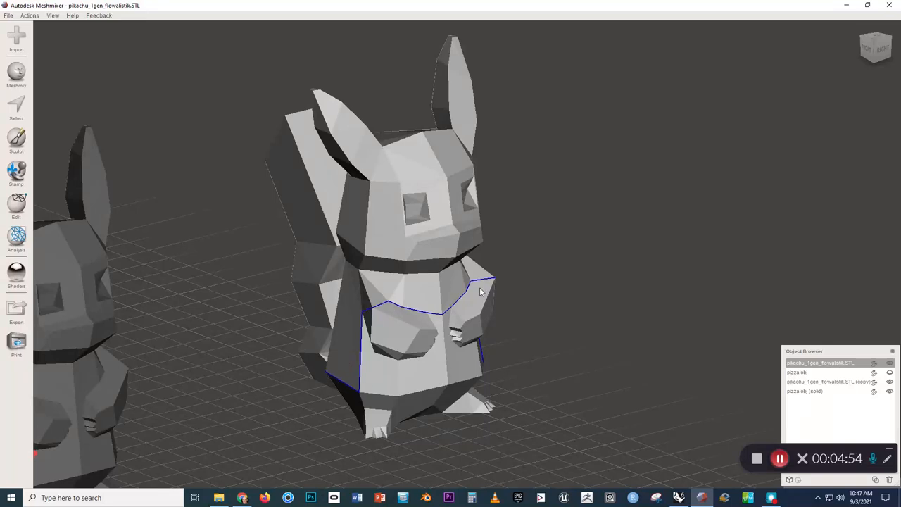
Apply Close Cracks to remove the blue seam across the Pikachu's belly
drag(479, 291, 420, 381)
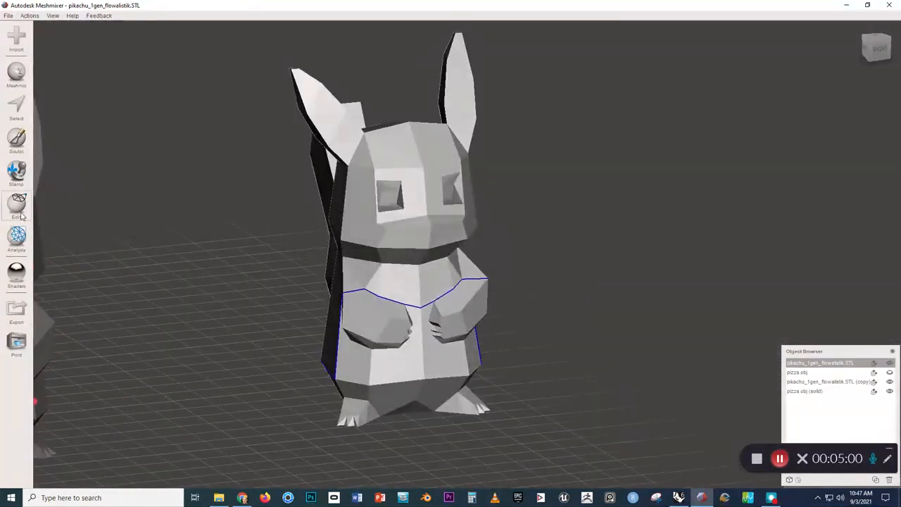
click(17, 209)
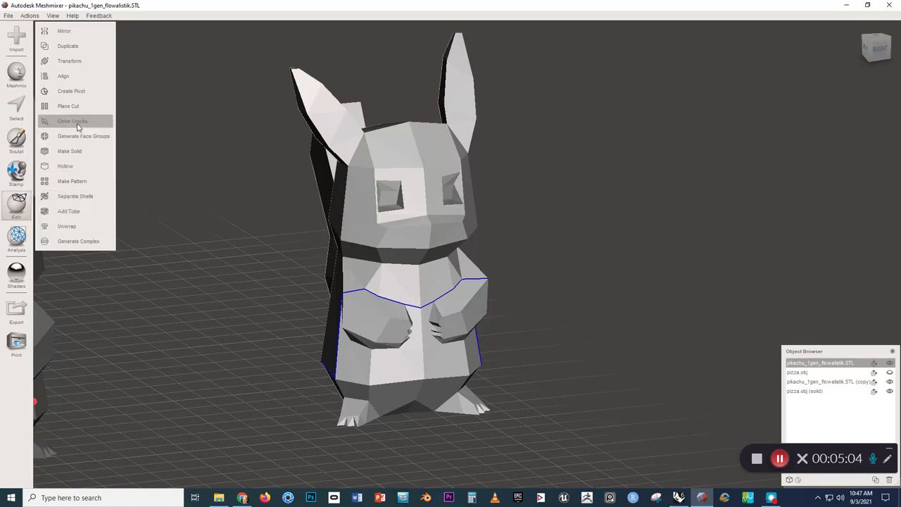
click(74, 121)
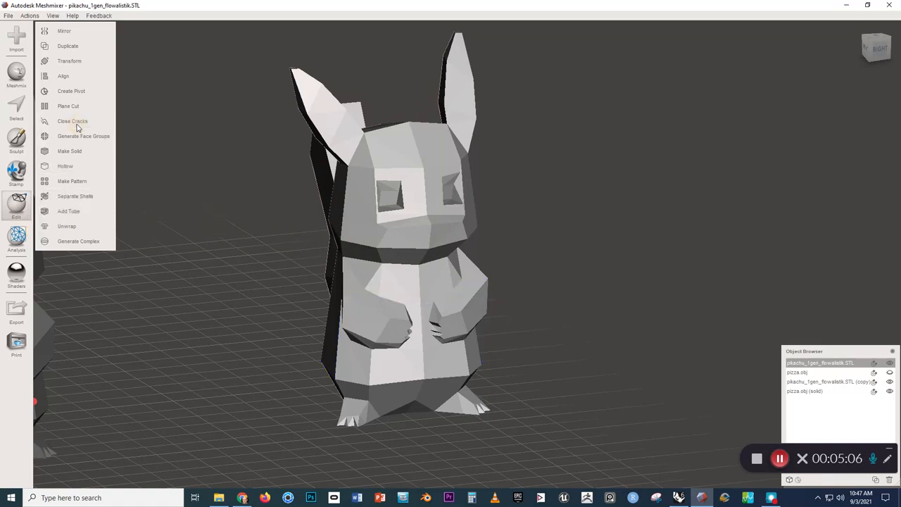